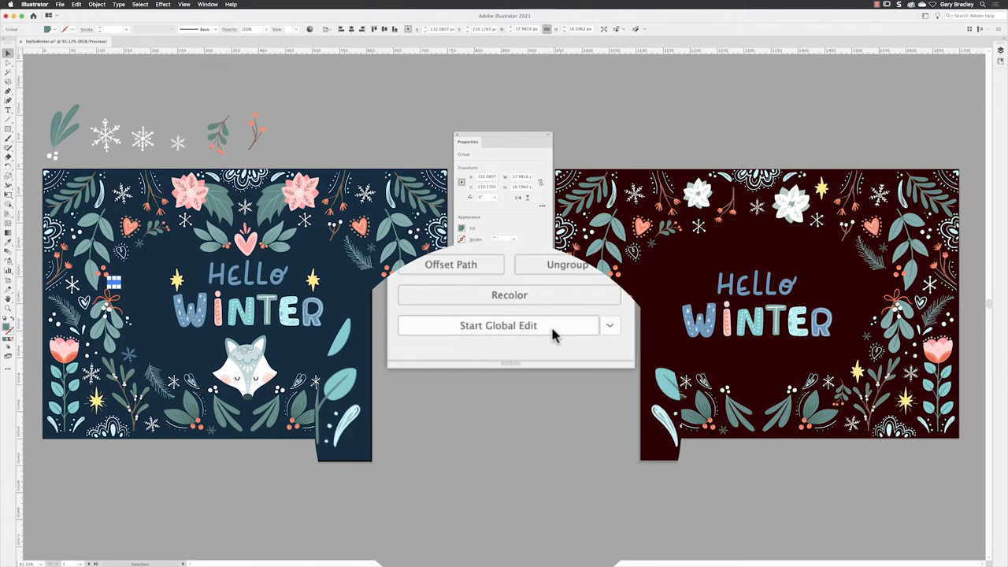
mouse_move(552, 334)
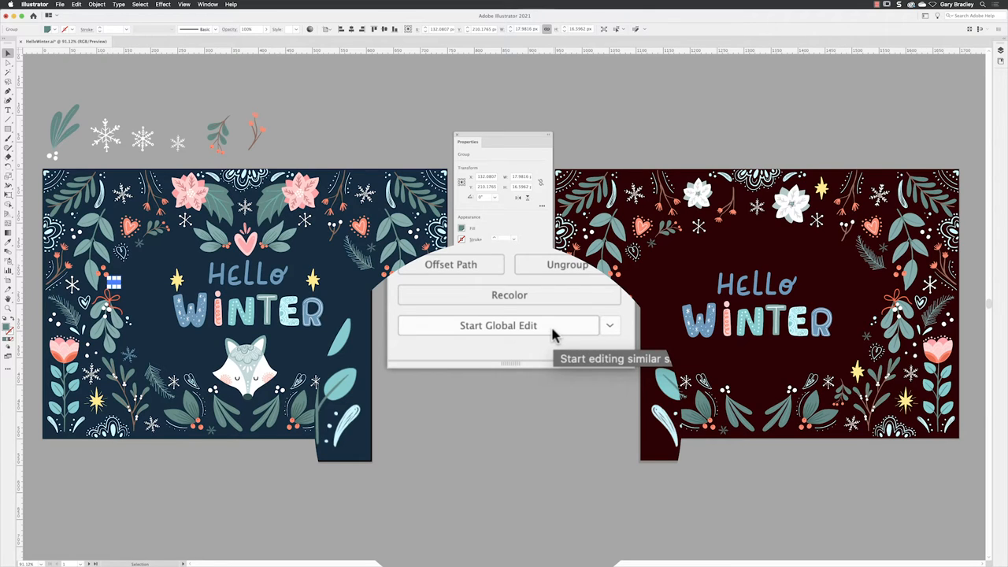
Start Global Edit on the small snowflake, picking up 25 matches, and open its match options.
click(498, 326)
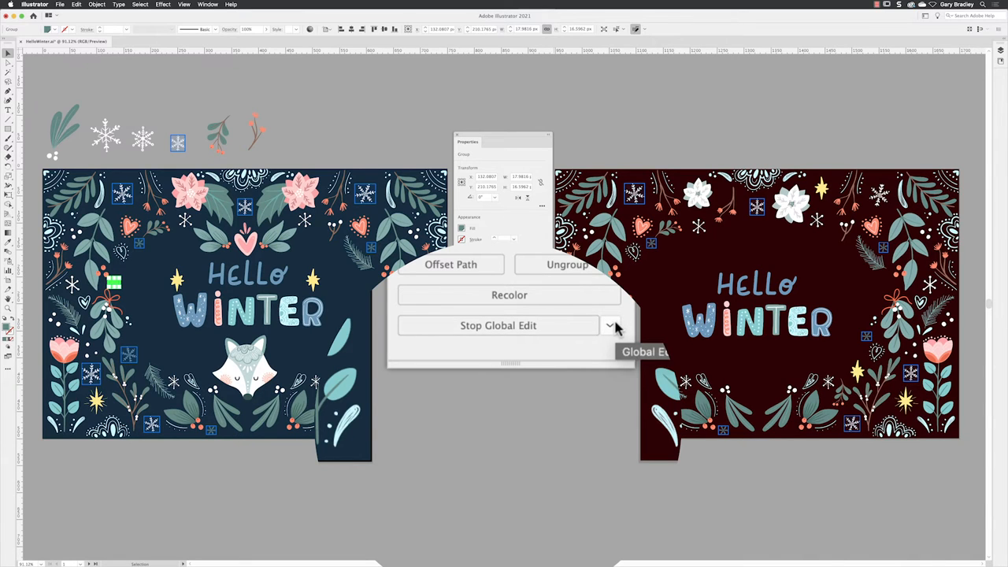
click(610, 326)
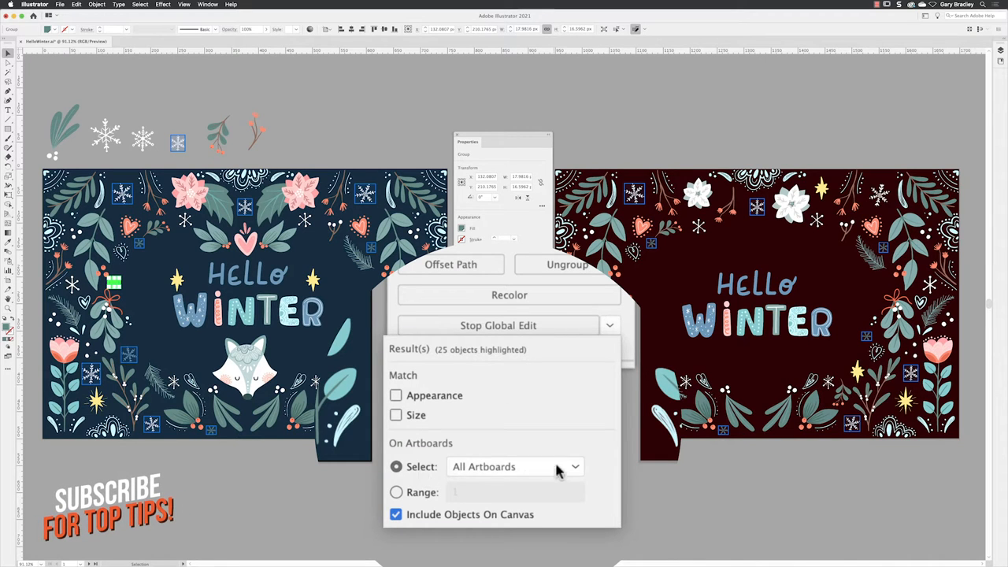
Restrict matching to artboard range 1 and exclude canvas objects, leaving 13 matches.
click(573, 466)
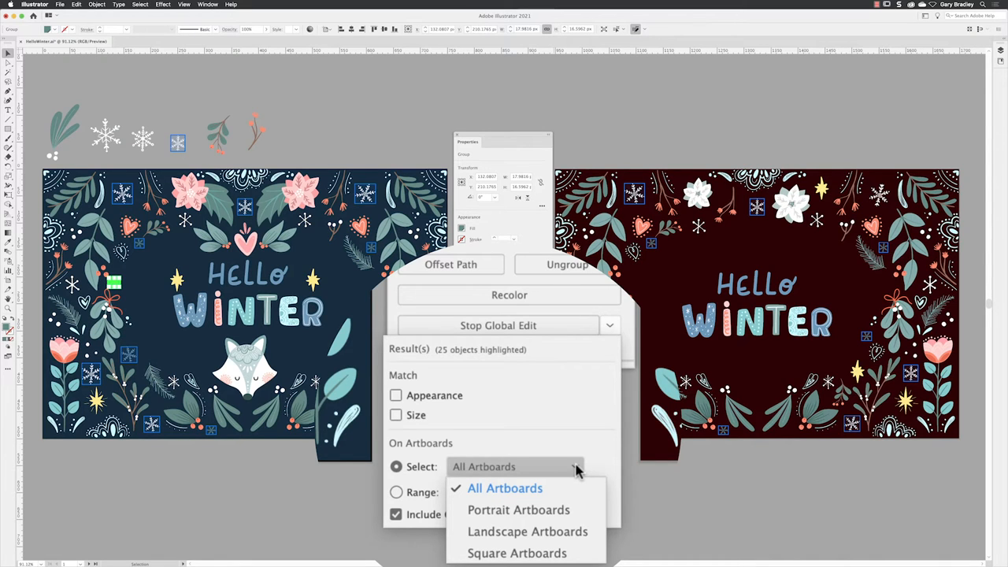
click(504, 488)
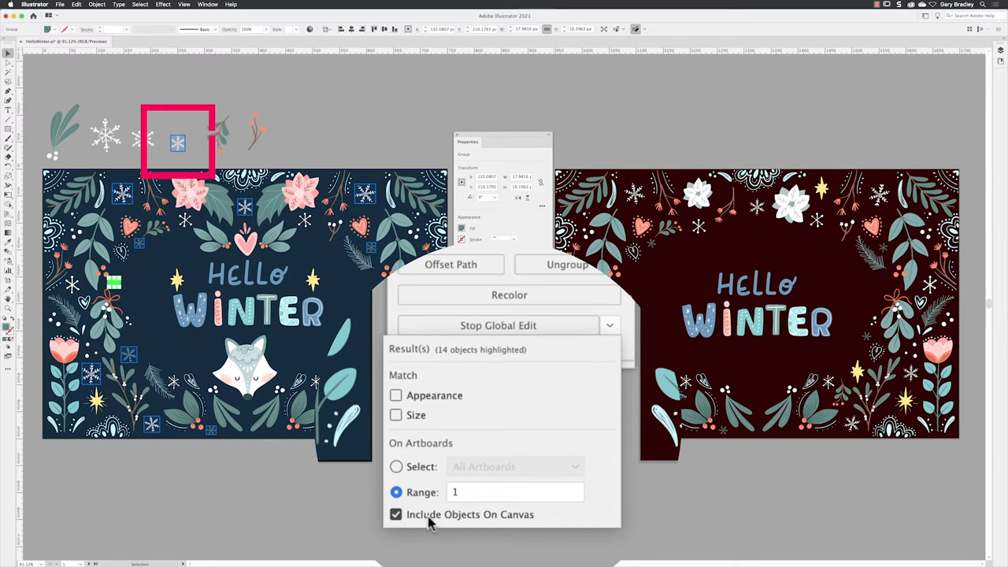
click(396, 515)
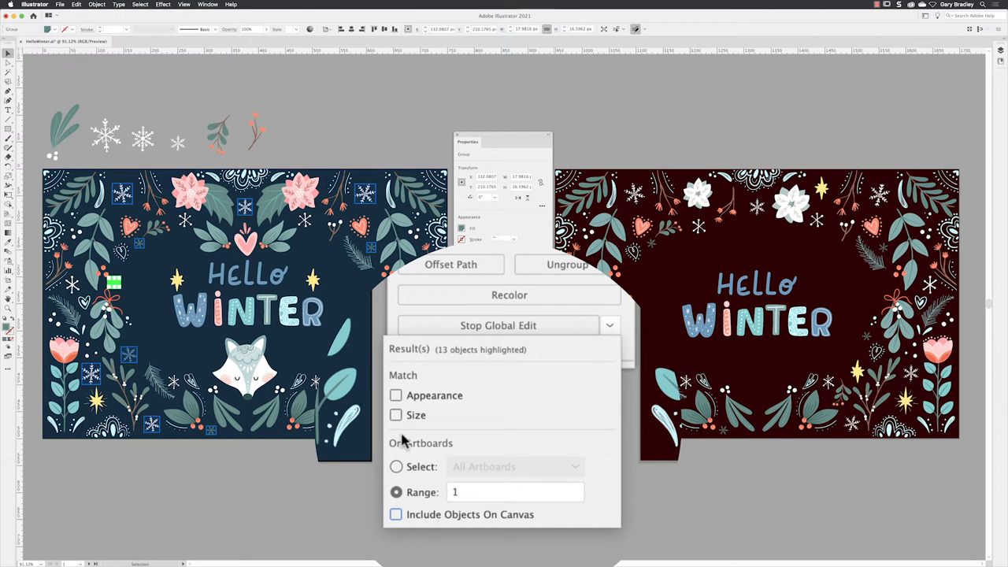
Close the match options and open the Fill swatch for the 13 small snowflakes.
click(396, 415)
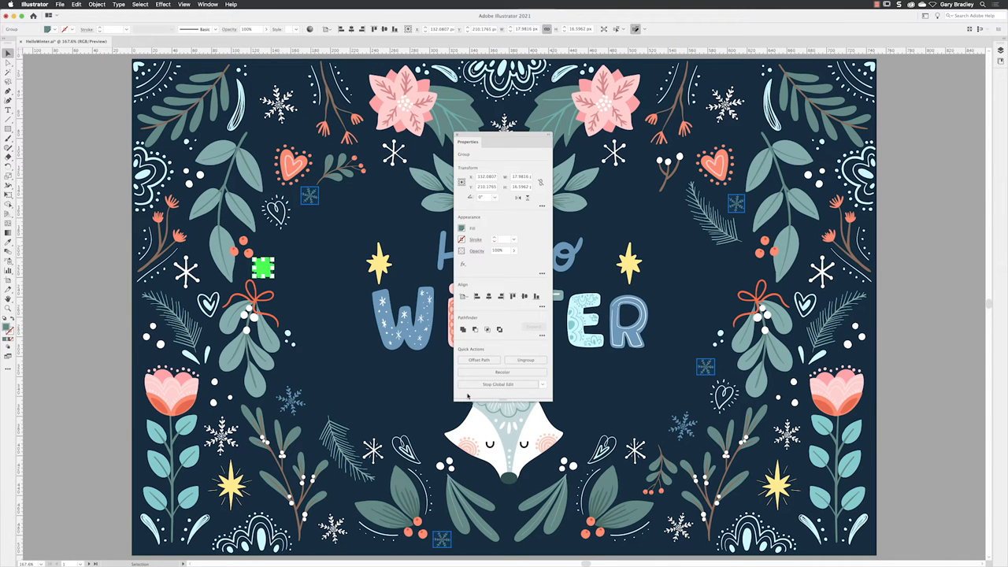
click(463, 229)
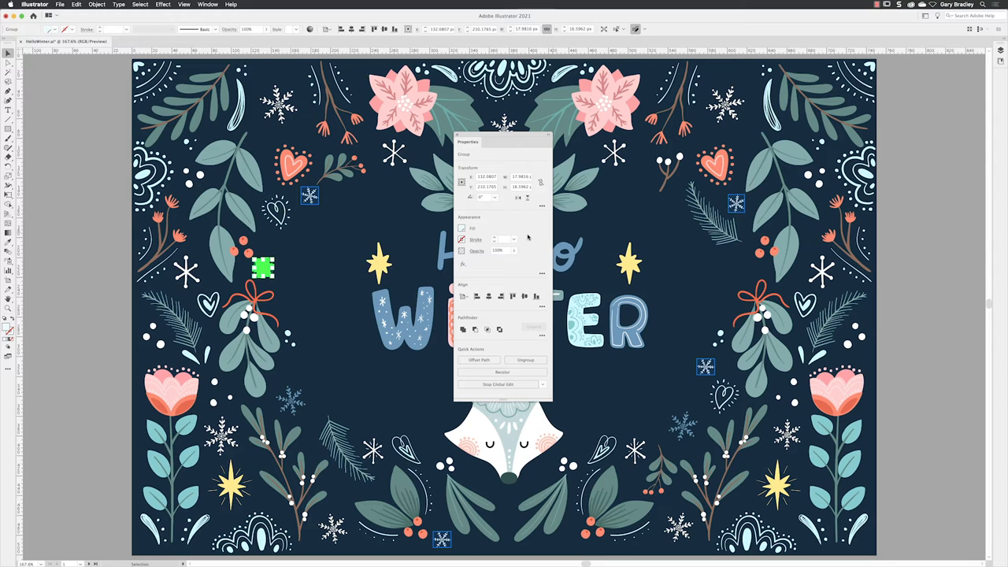
mouse_move(524, 242)
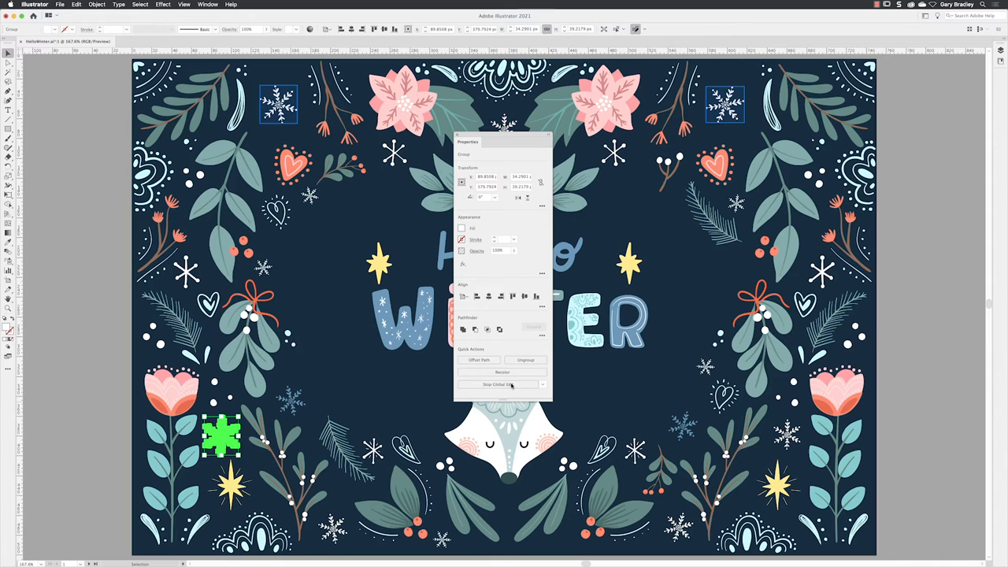
Open a close-up second window of the large snowflake and deselect it there.
click(211, 5)
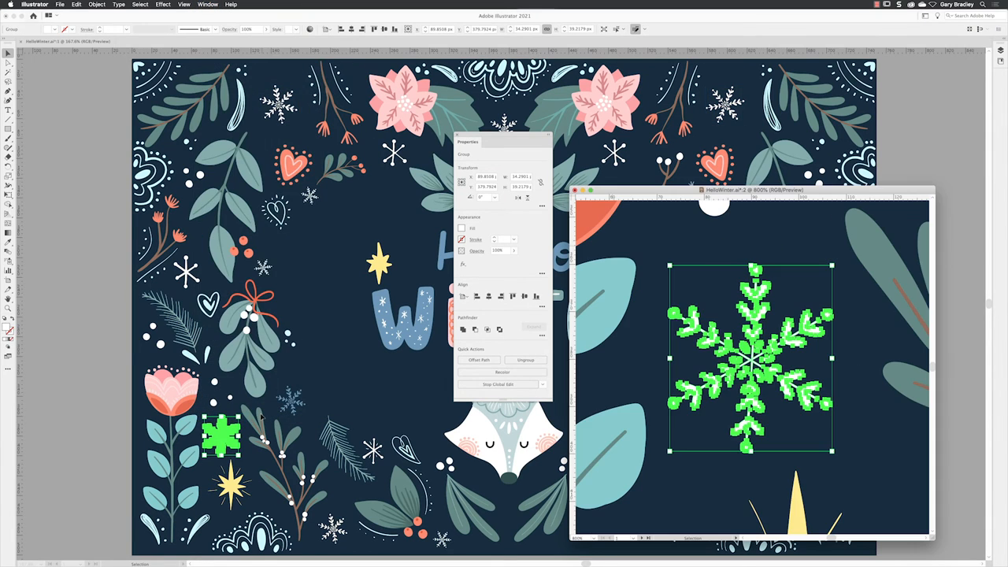
click(717, 284)
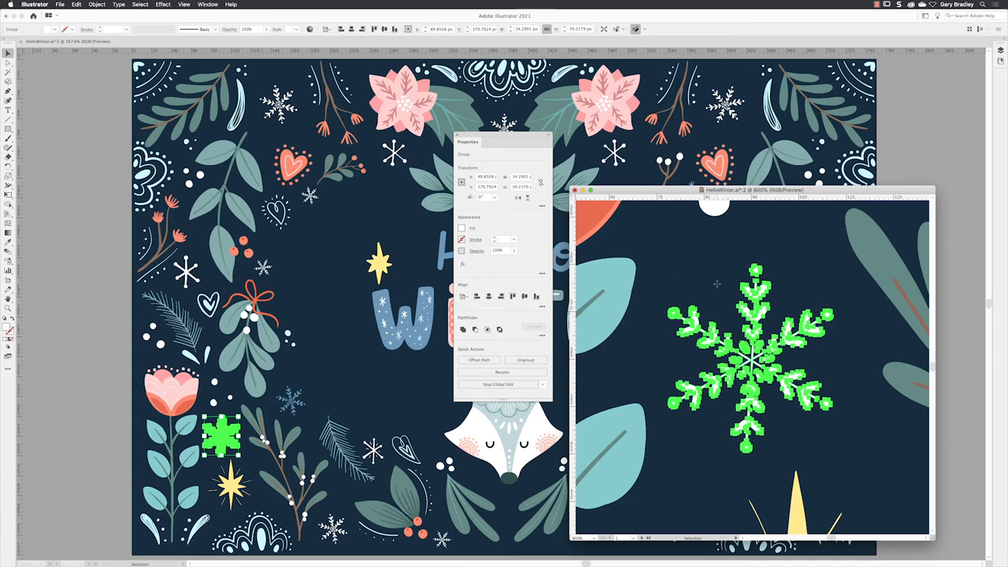